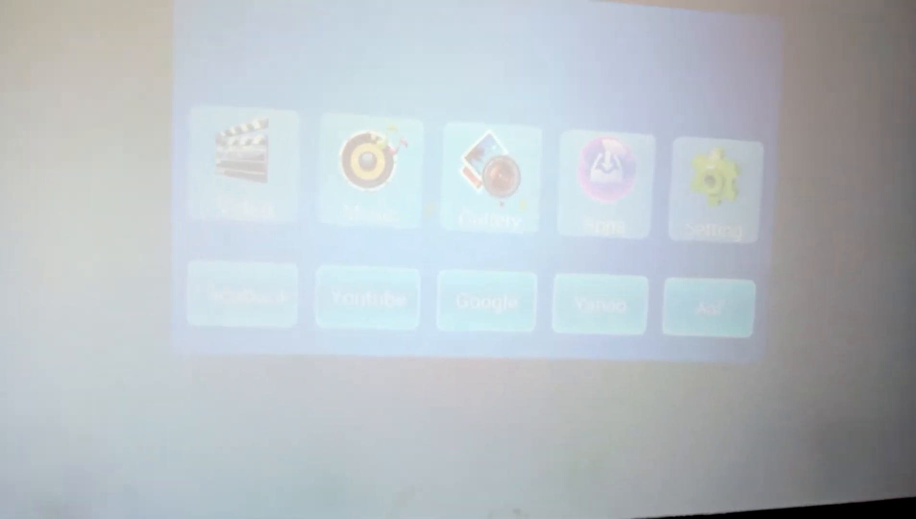
- Play a street-and-city video from the Gallery fullscreen on the wall
left_click(488, 178)
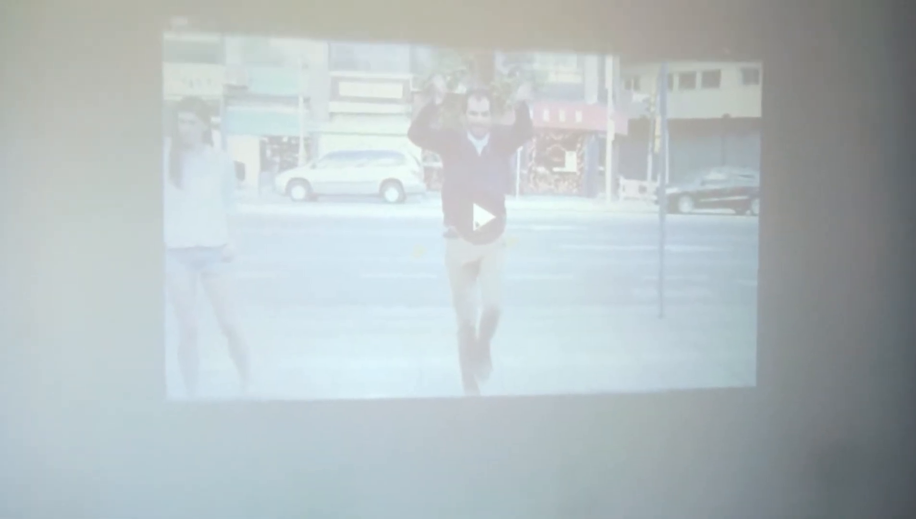
left_click(478, 219)
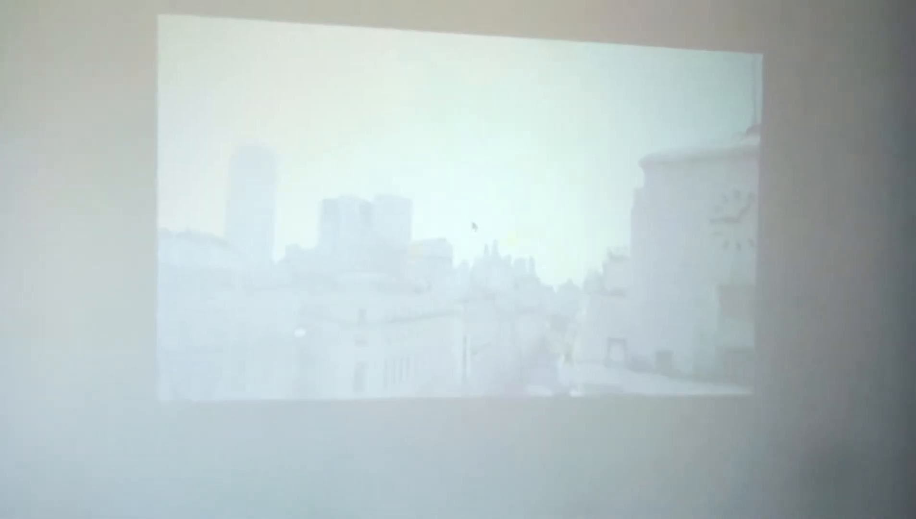